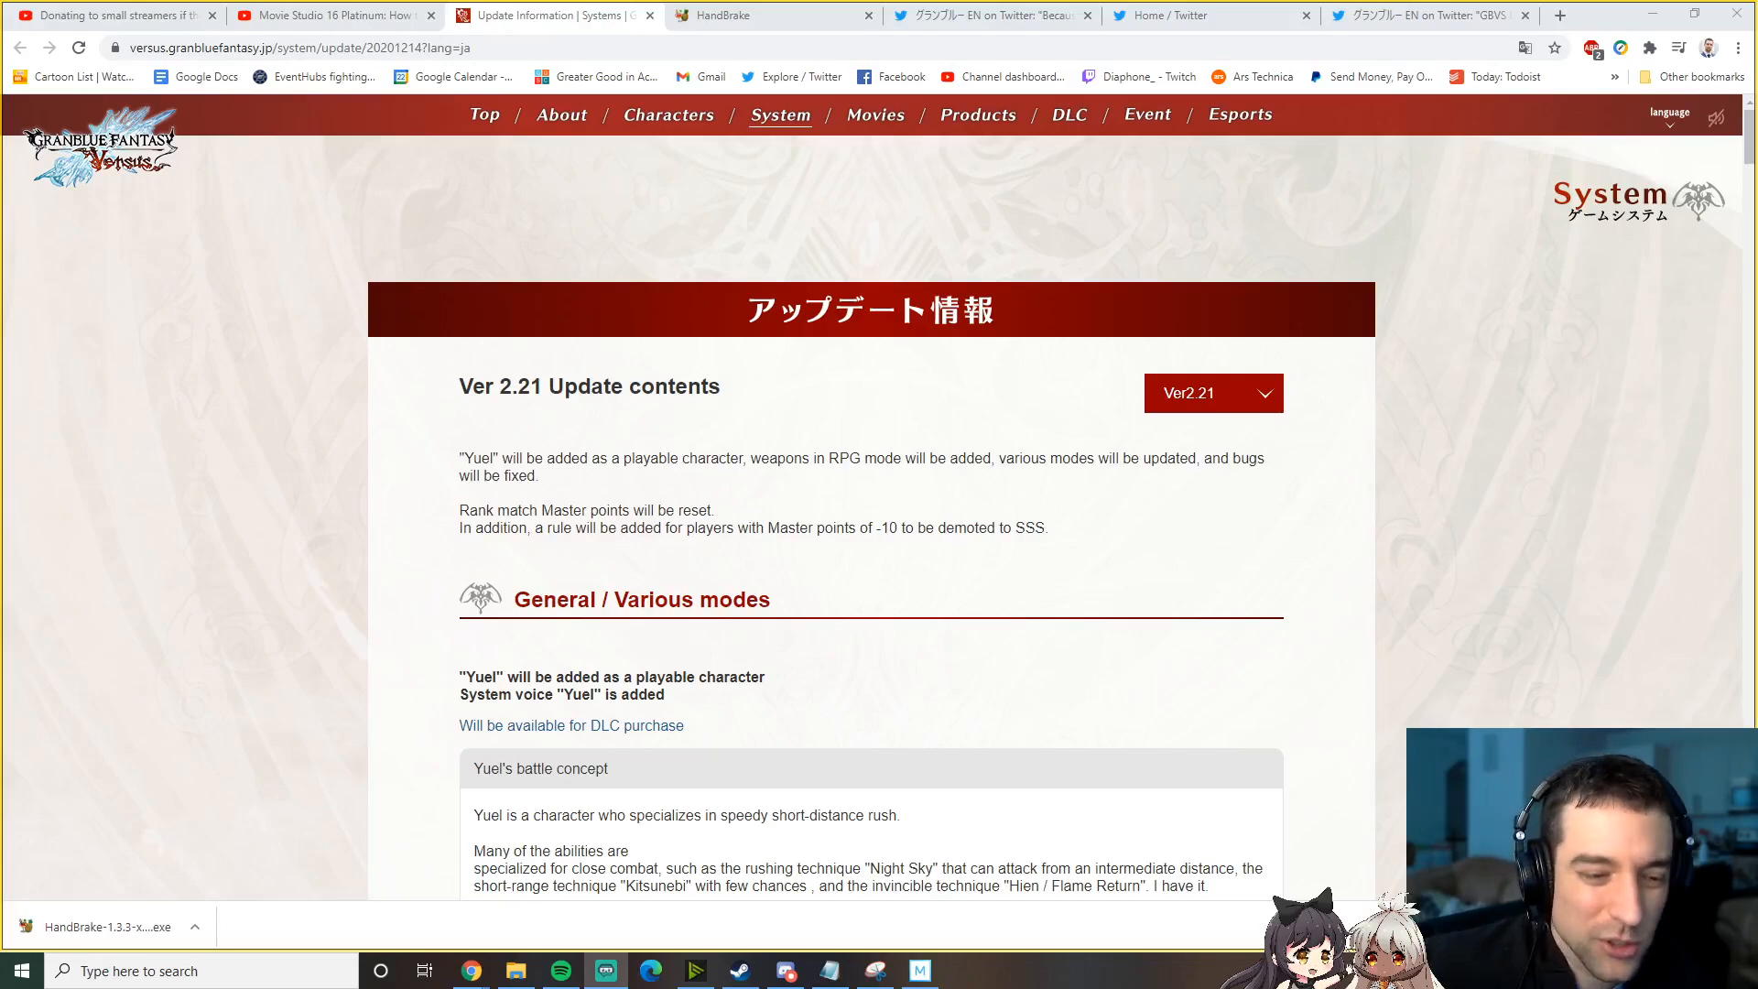
mouse_move(842, 714)
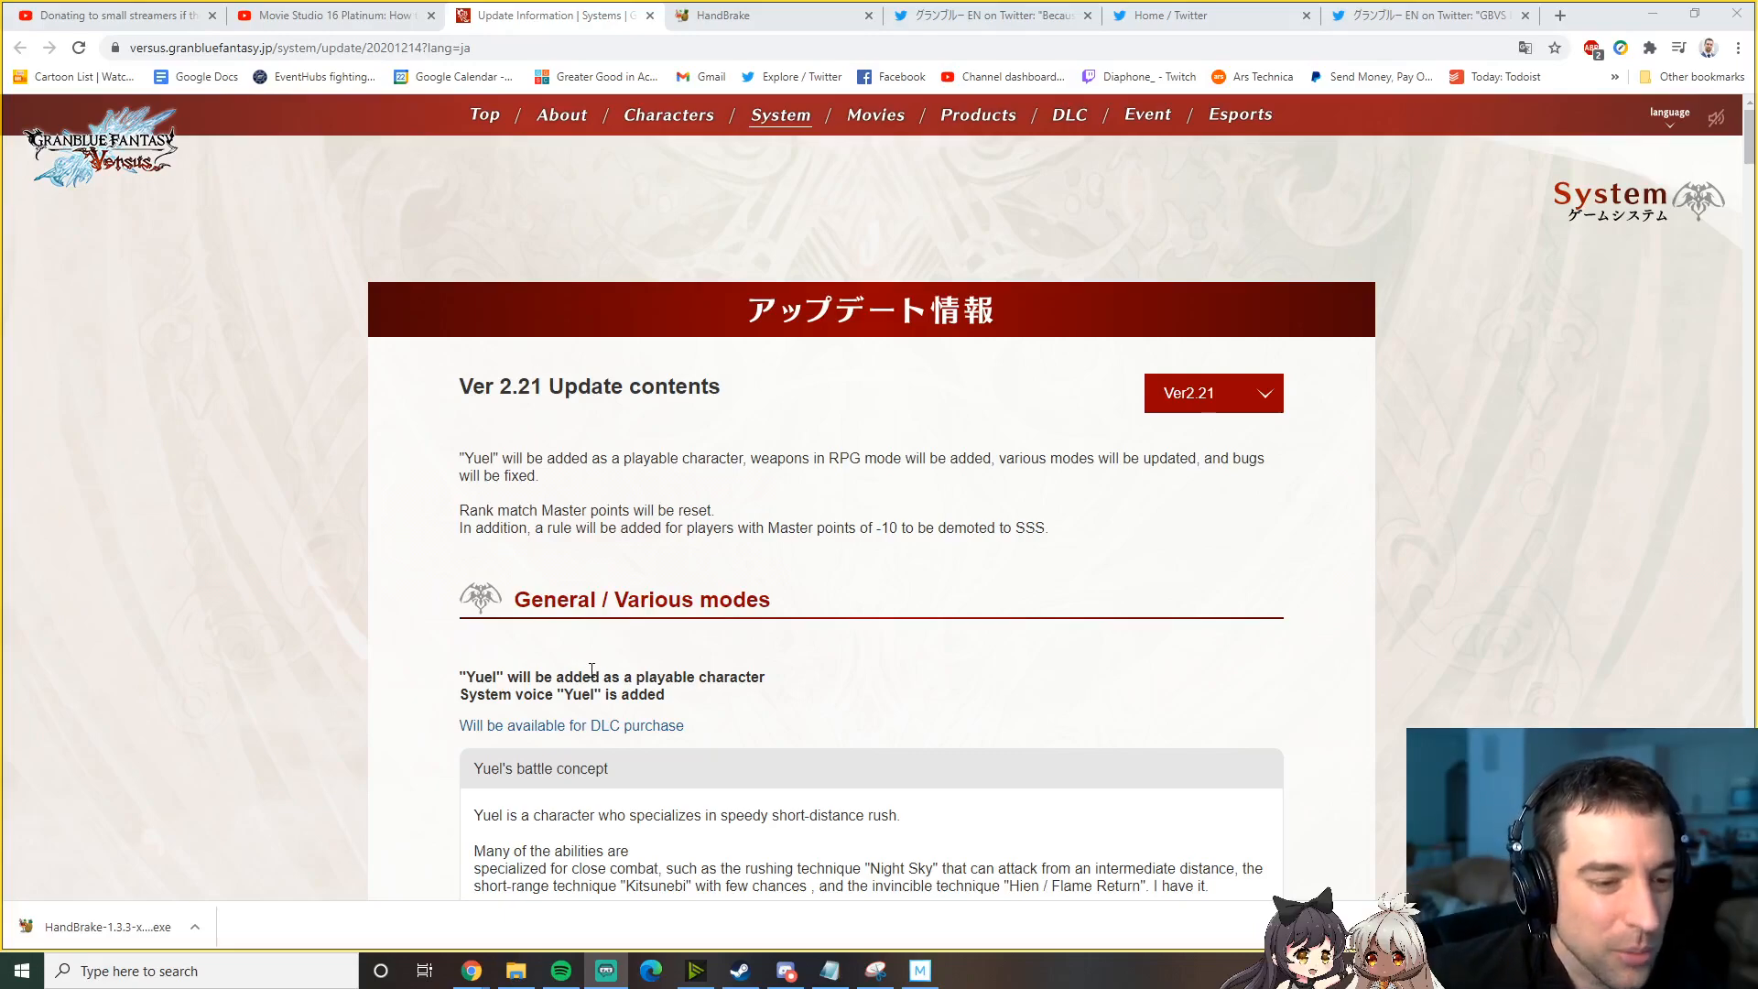
mouse_move(498, 668)
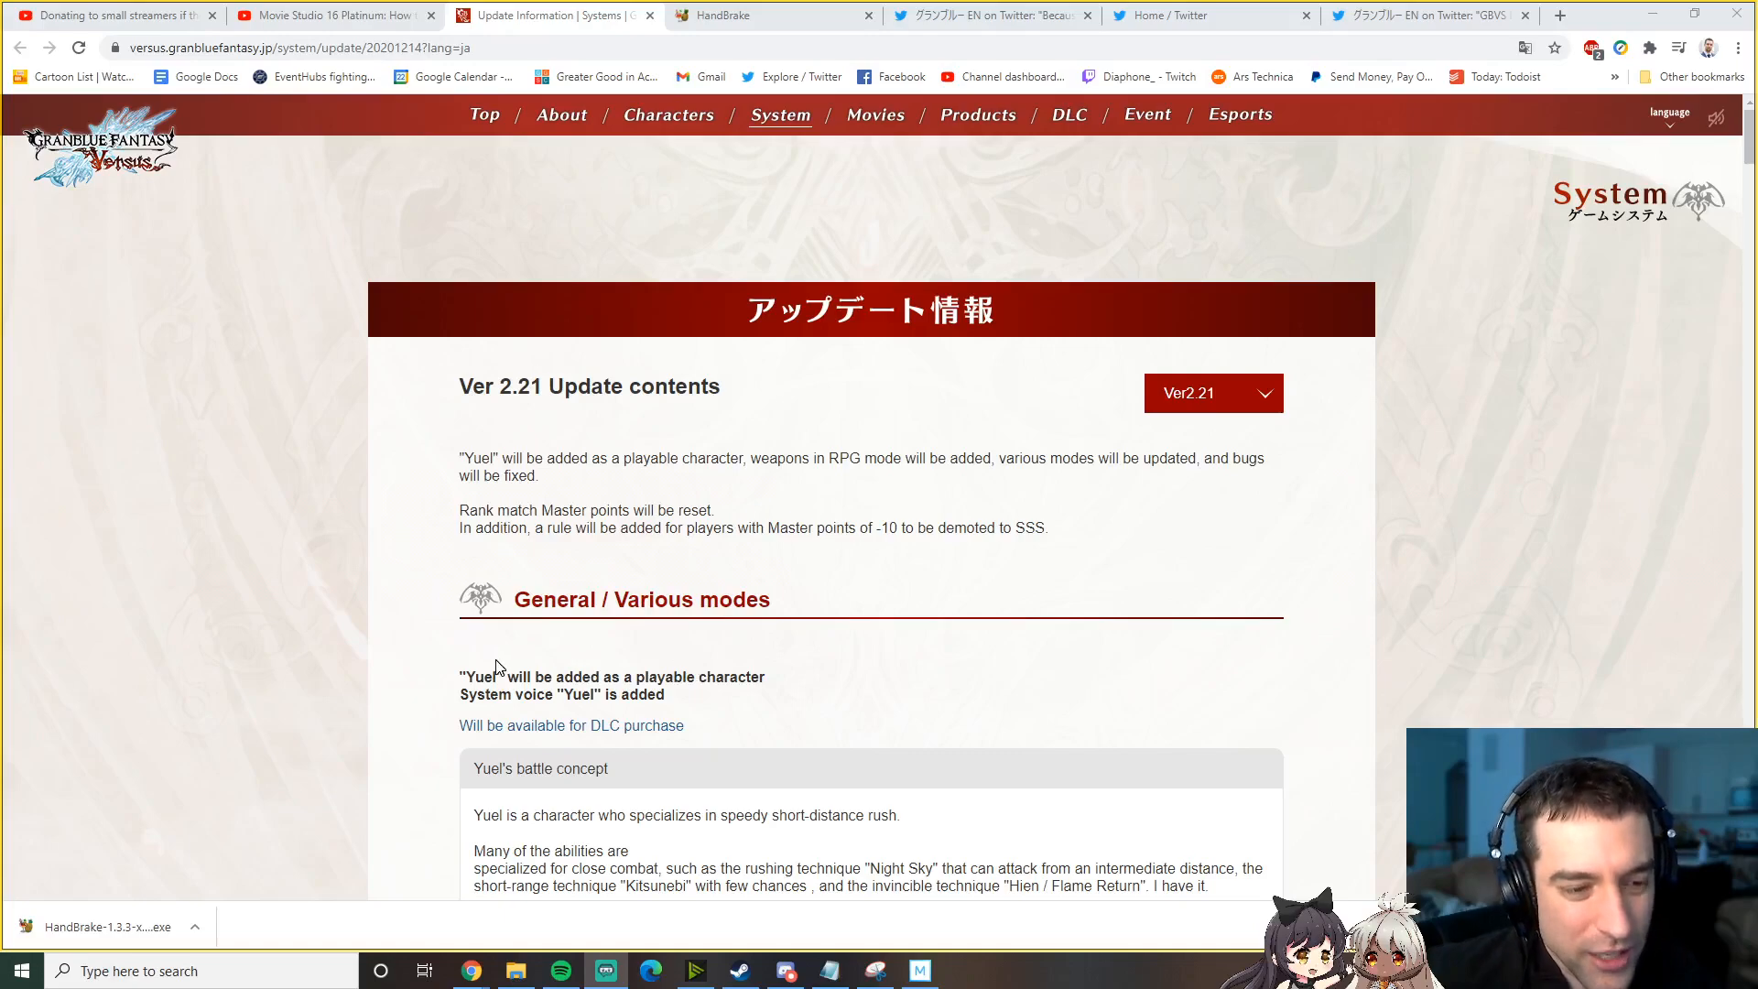
mouse_move(490, 668)
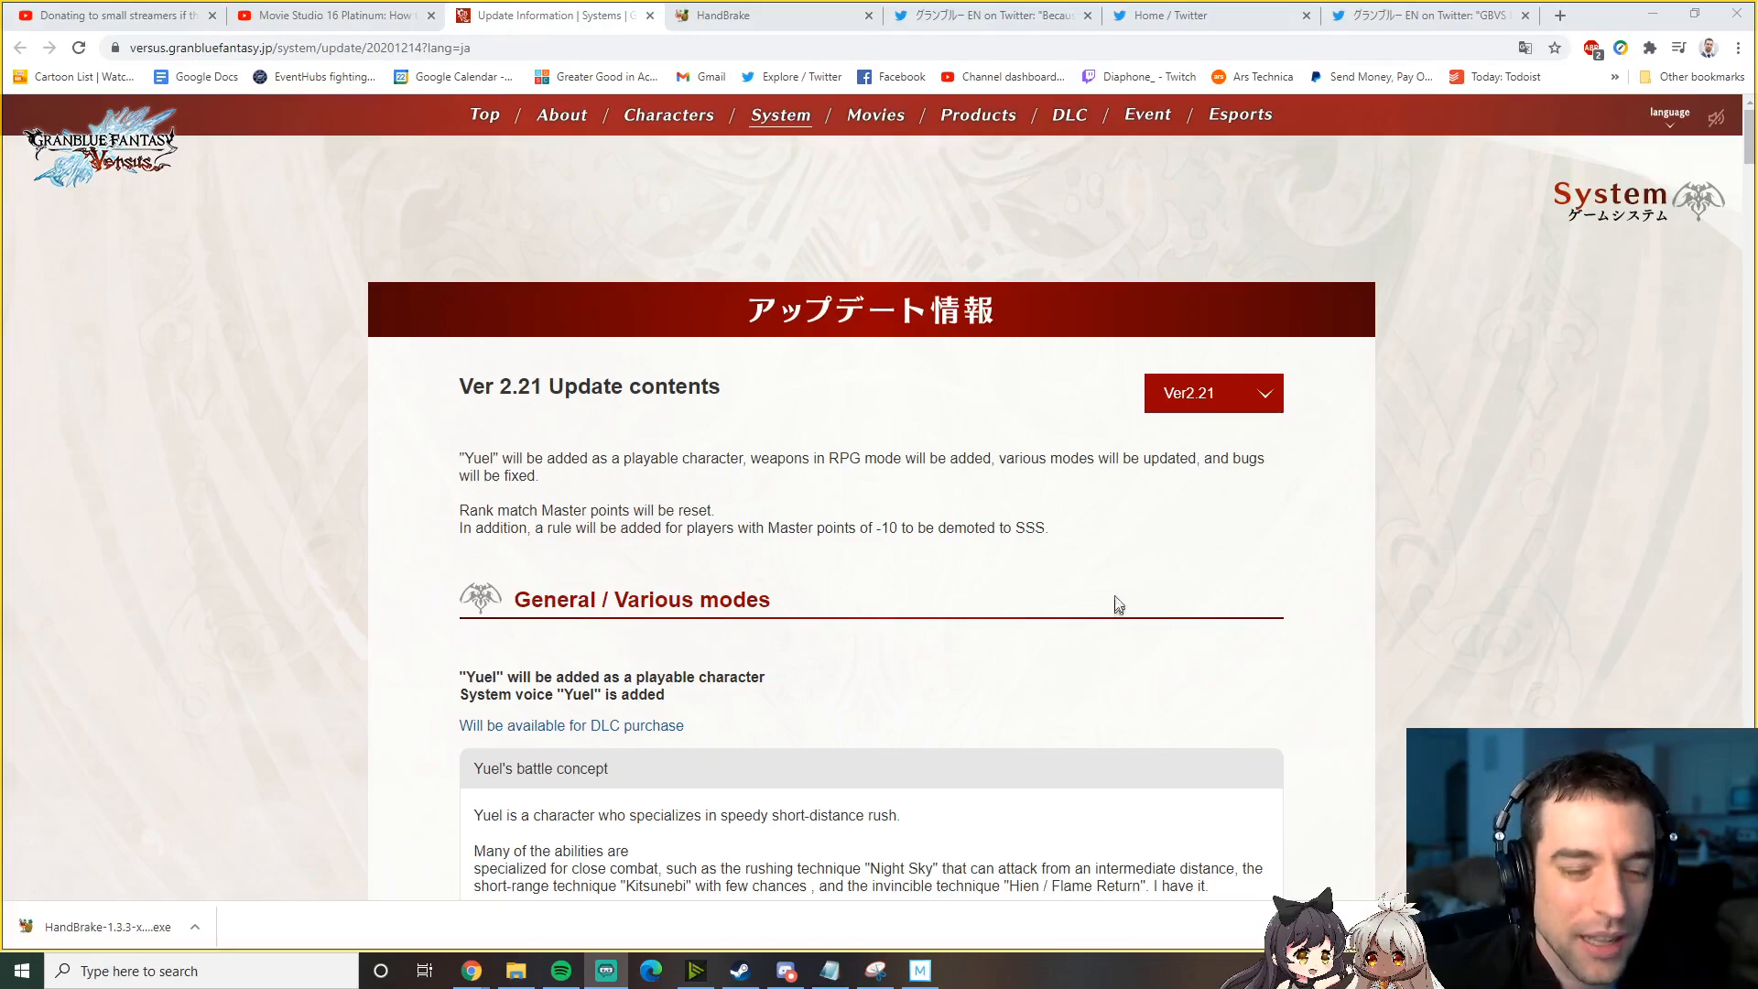
mouse_move(1083, 558)
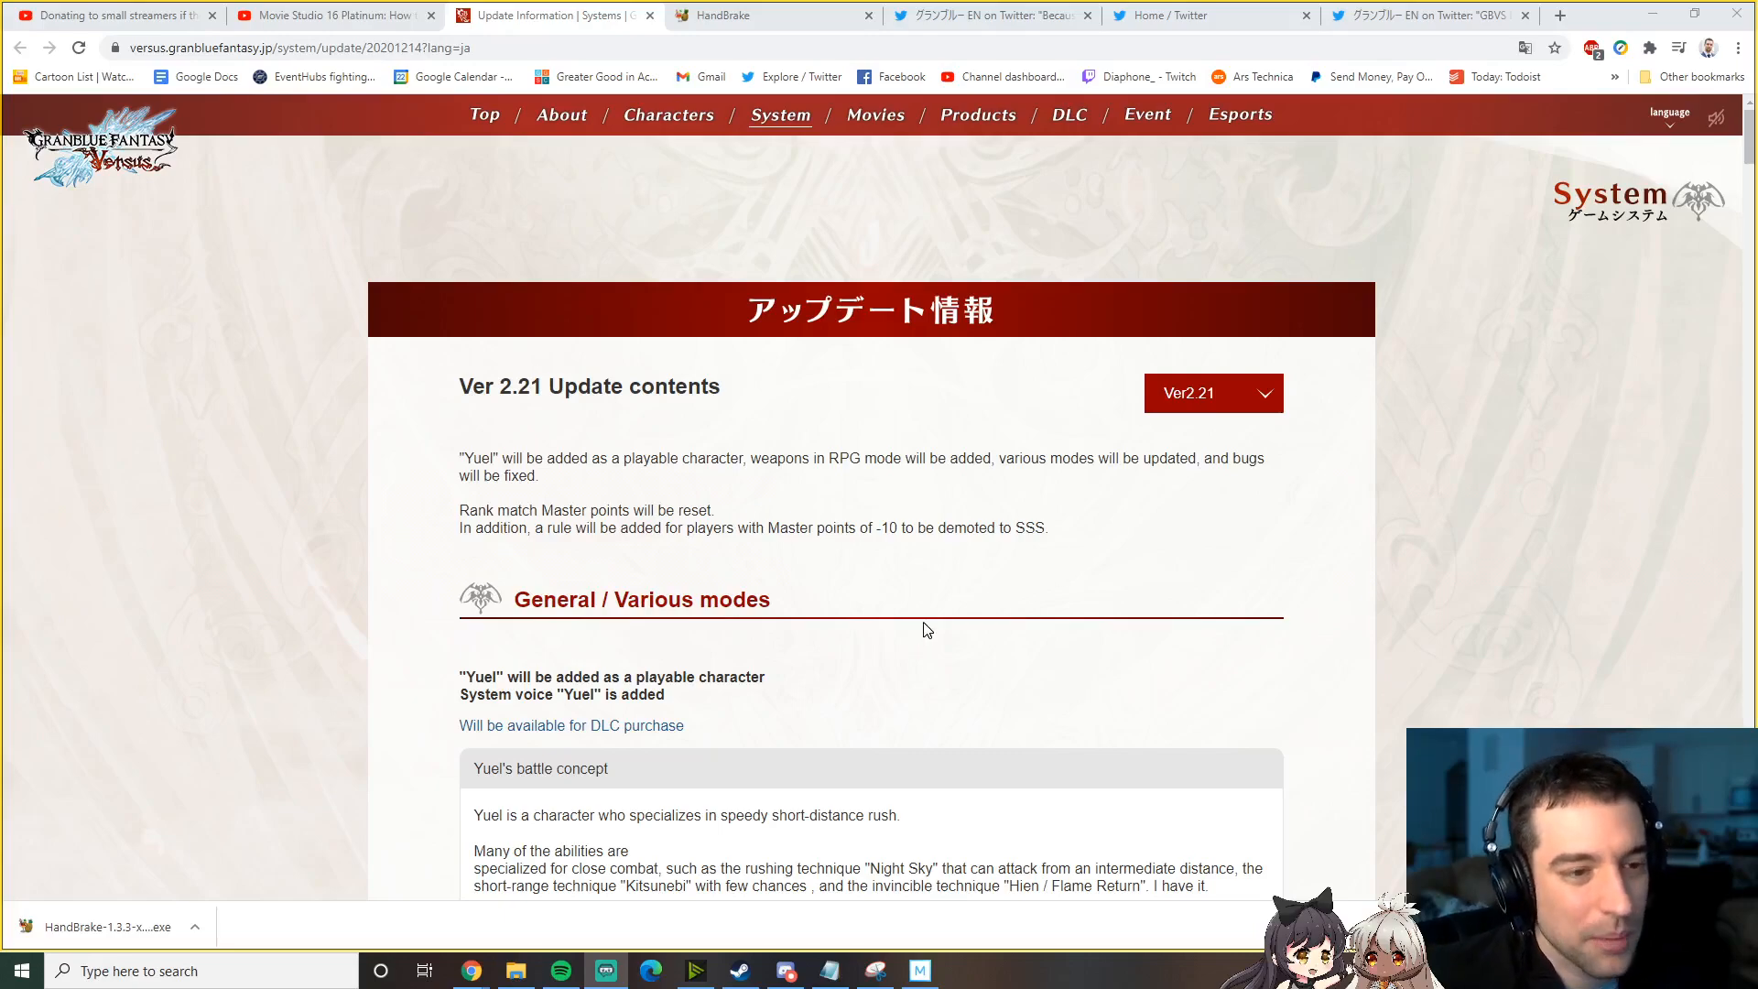
mouse_move(844, 640)
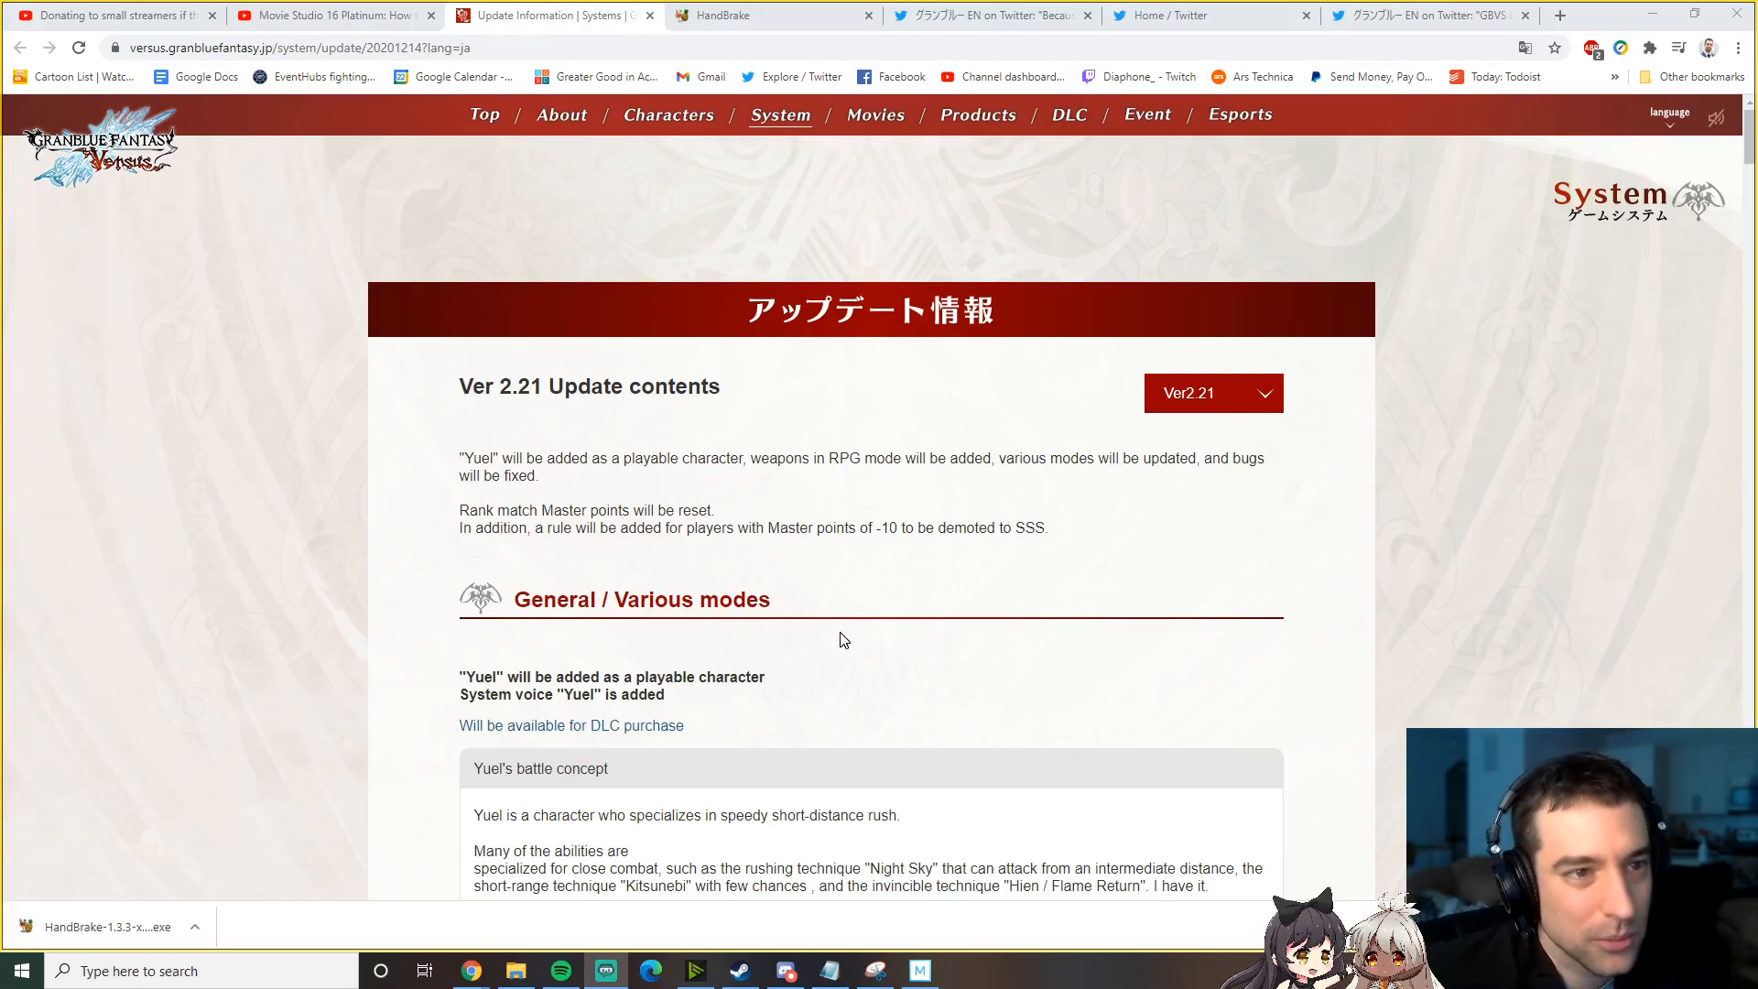
Switch from the Ver 2.21 update notes to the granblue_en tweet announcing GBVS server maintenance
click(1424, 14)
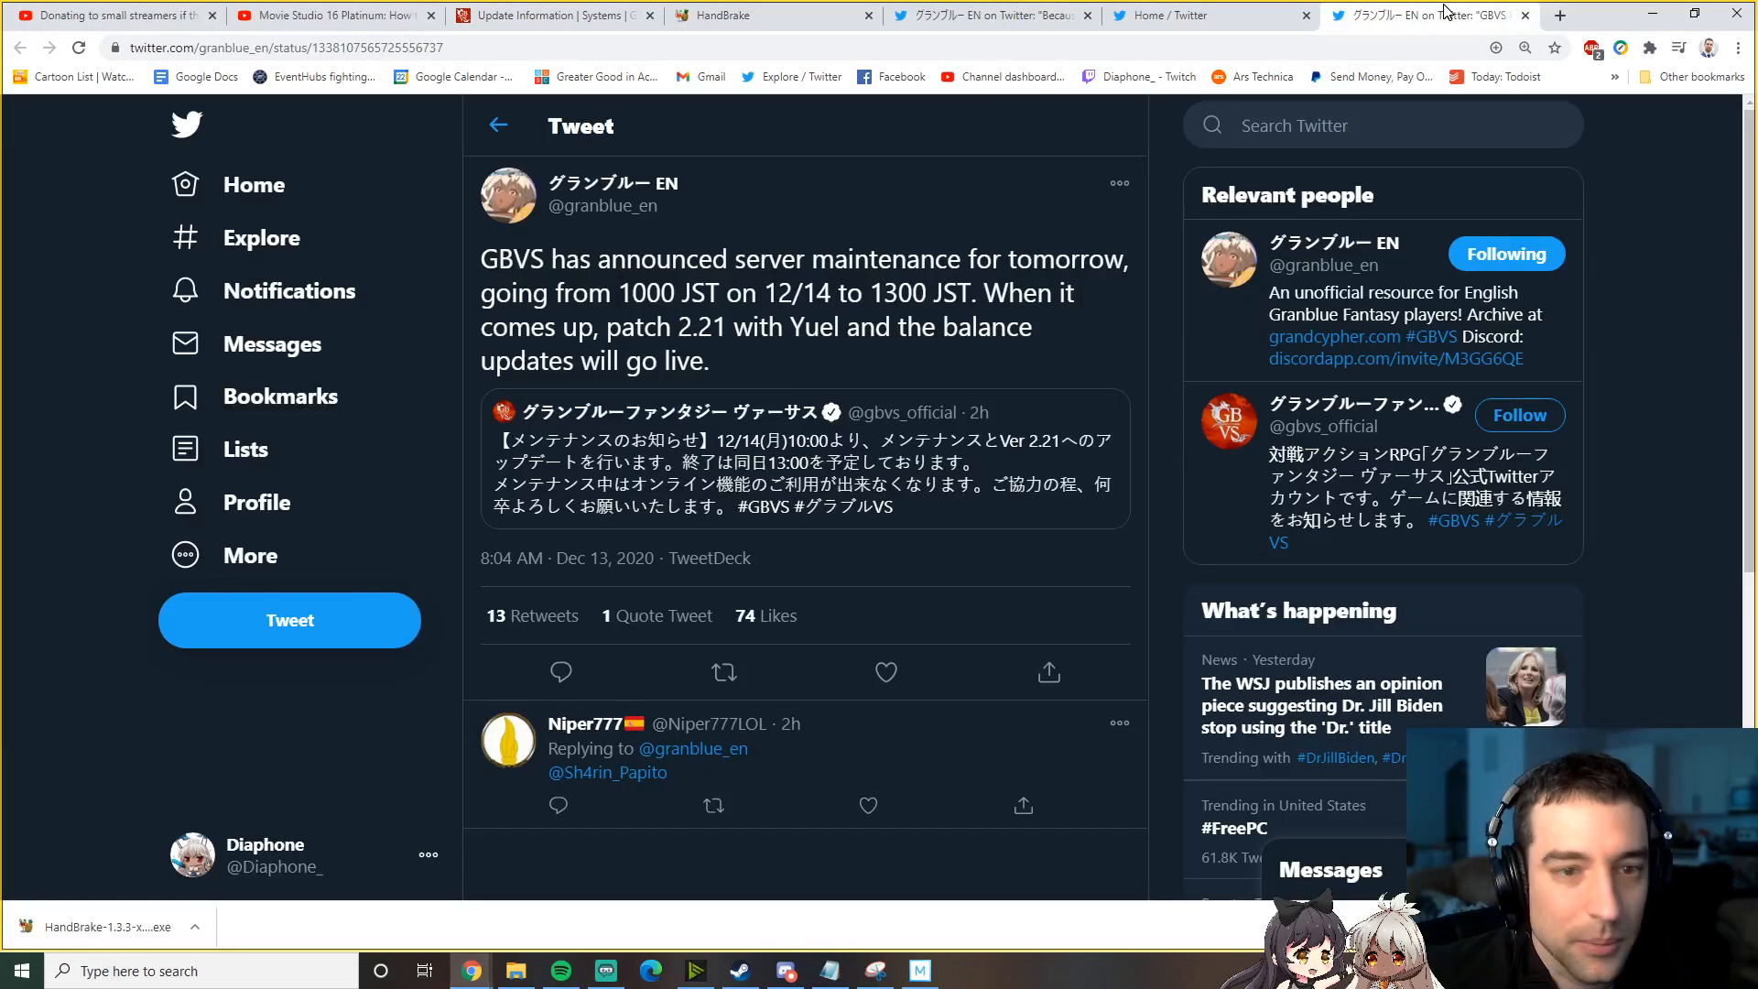